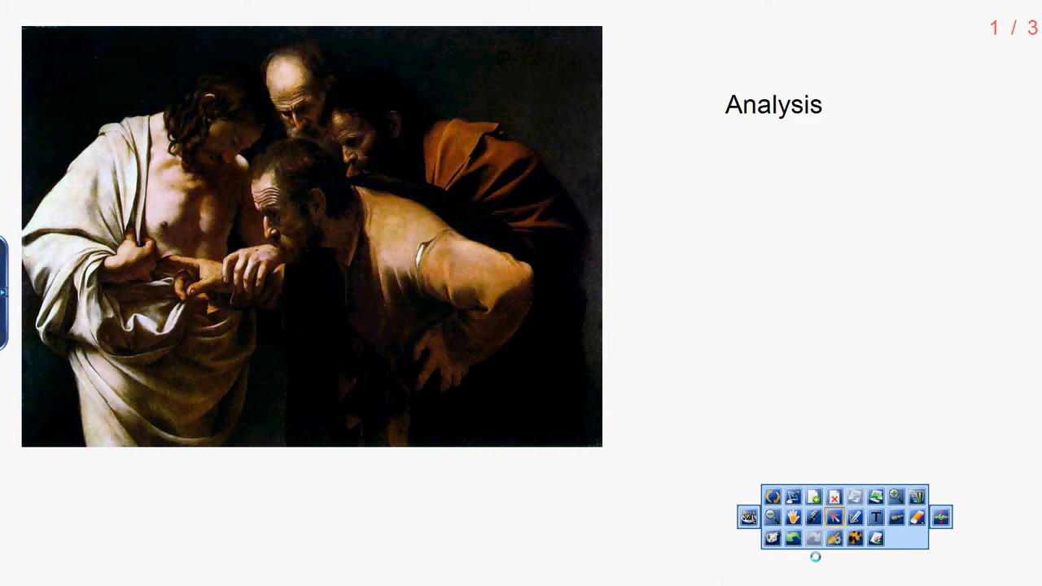
Step: Advance from the Analysis page to page 2, the Interpretation page with the painting
click(855, 518)
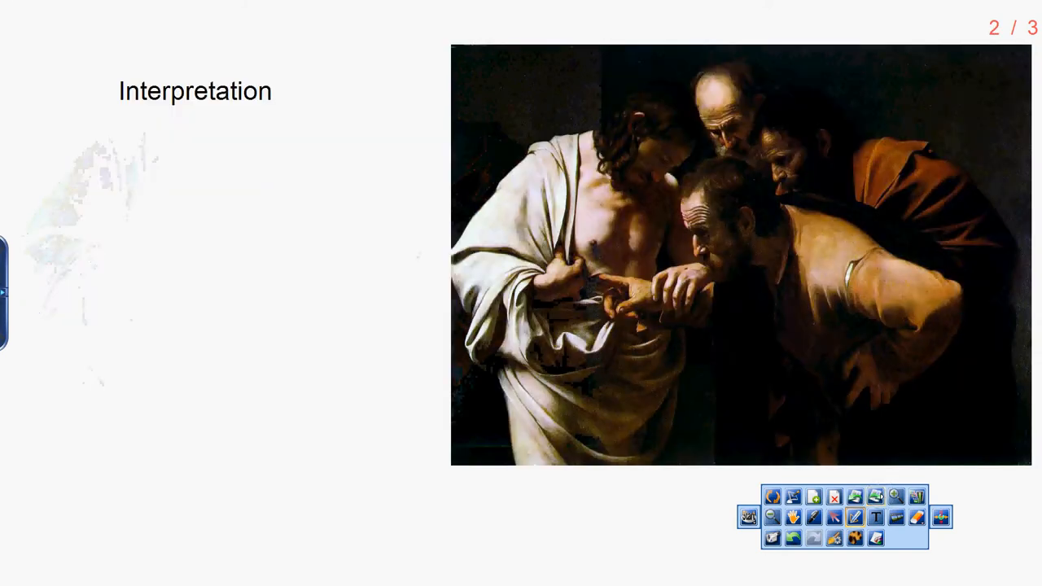
mouse_move(893, 496)
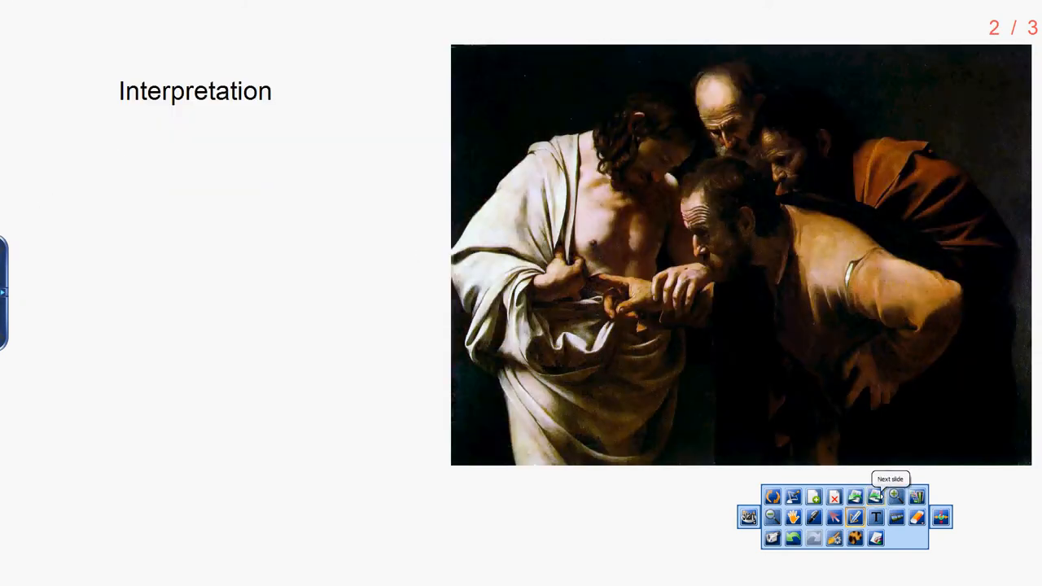